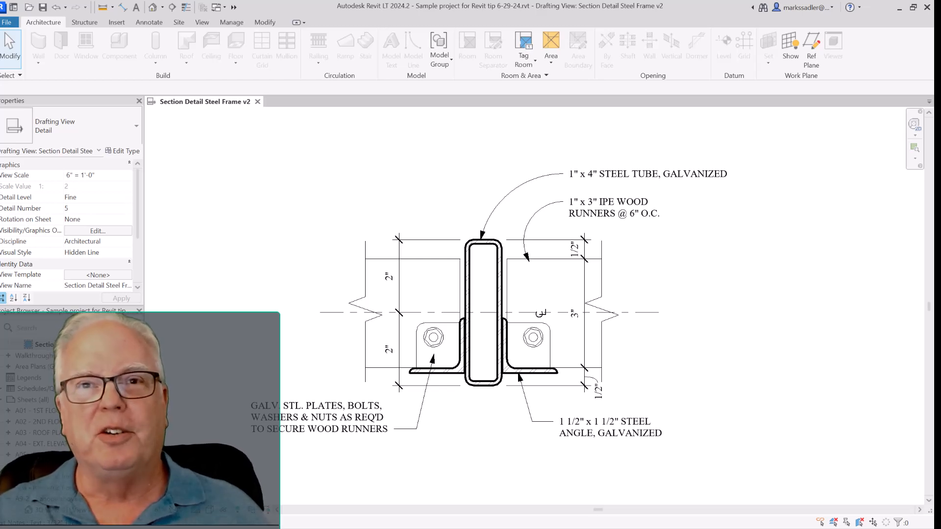
mouse_move(777, 333)
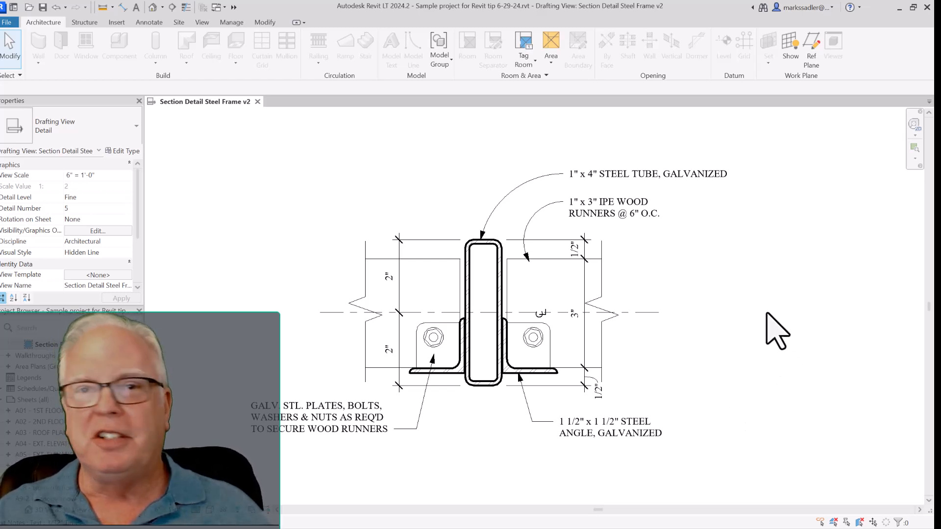
mouse_move(543, 328)
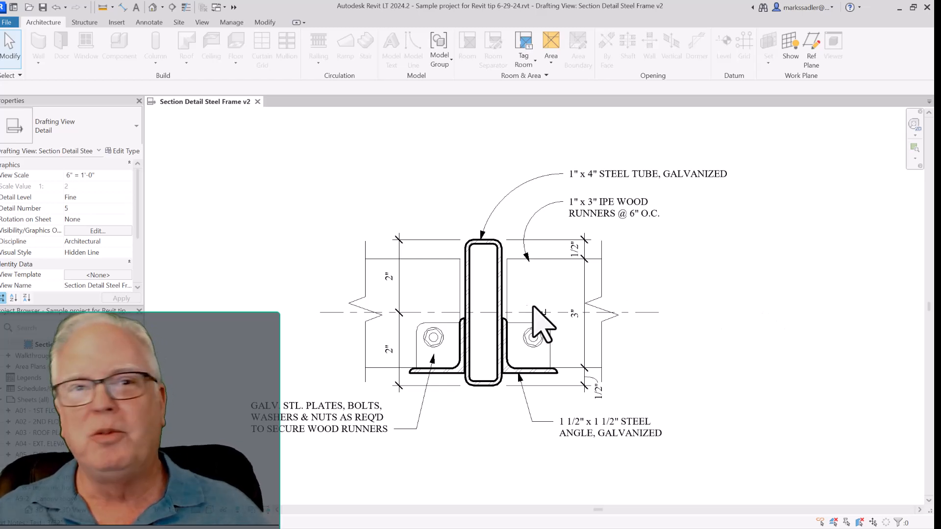
mouse_move(433, 315)
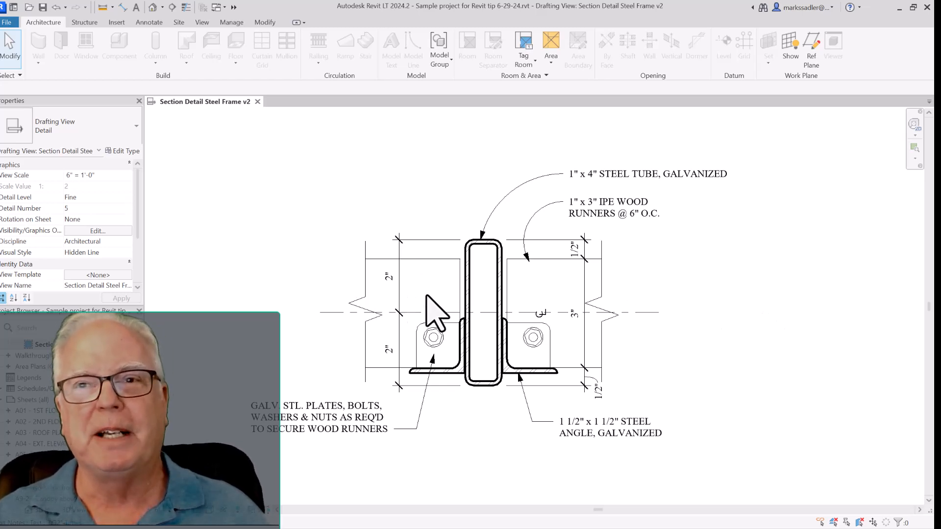
mouse_move(378, 255)
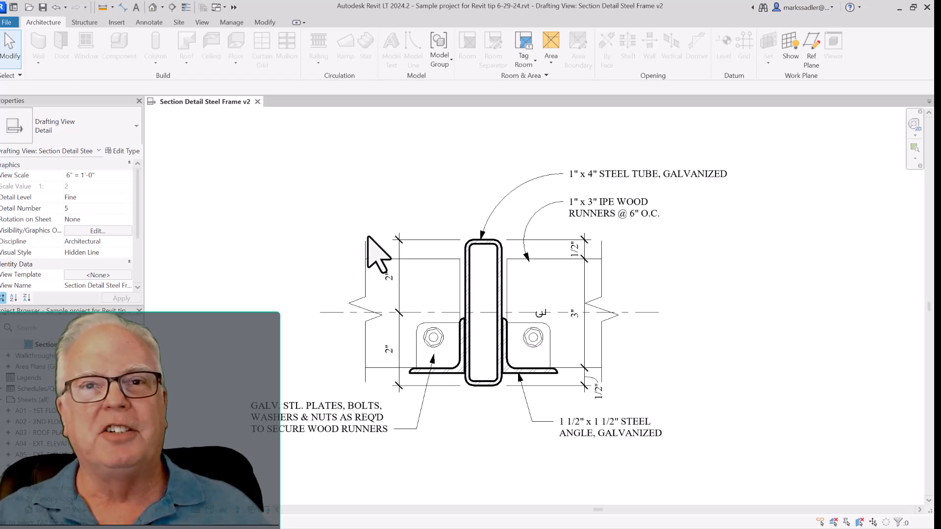
mouse_move(356, 252)
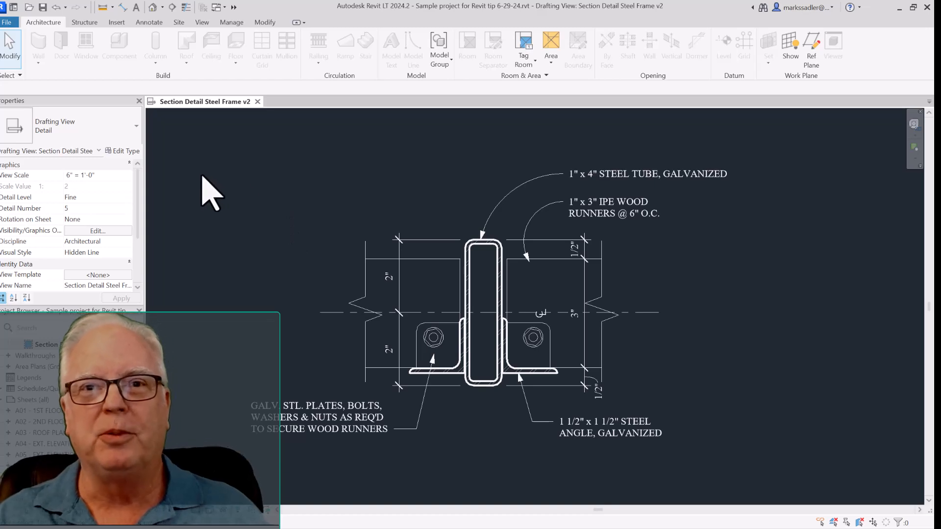
mouse_move(246, 192)
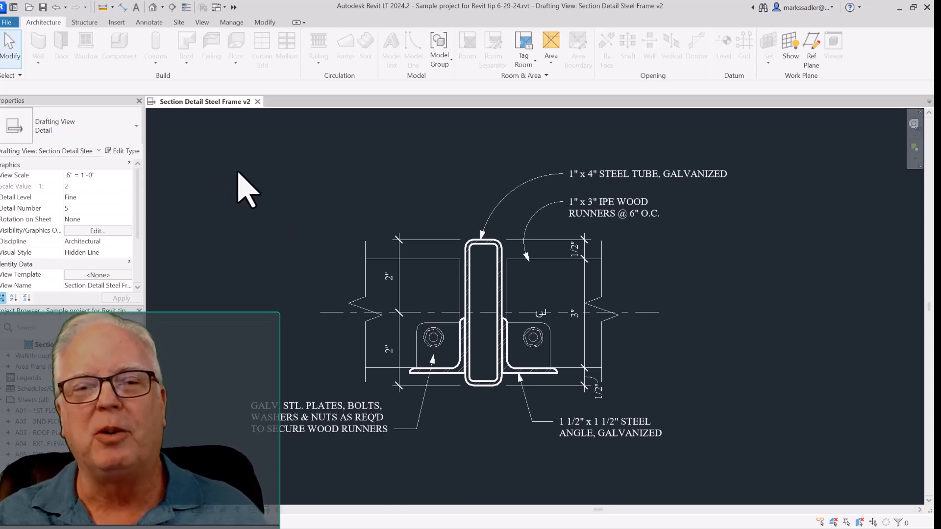
mouse_move(257, 225)
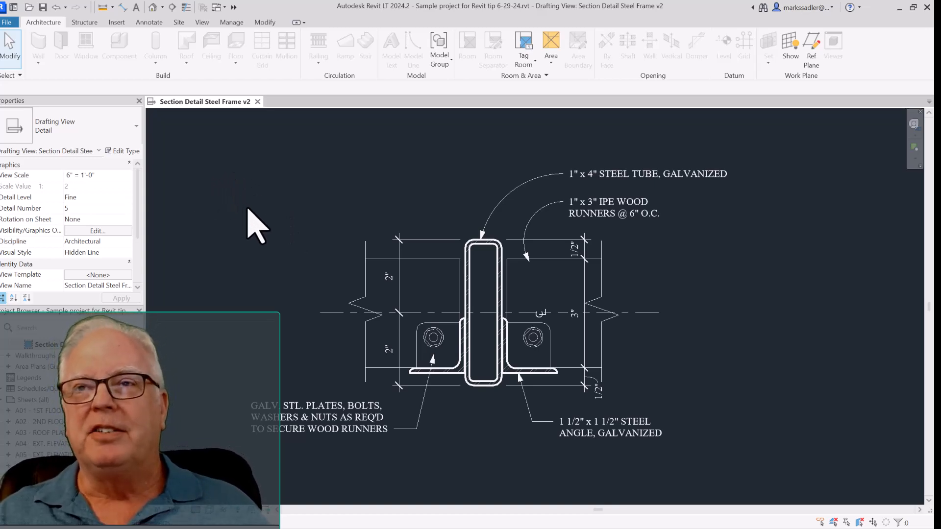
mouse_move(753, 291)
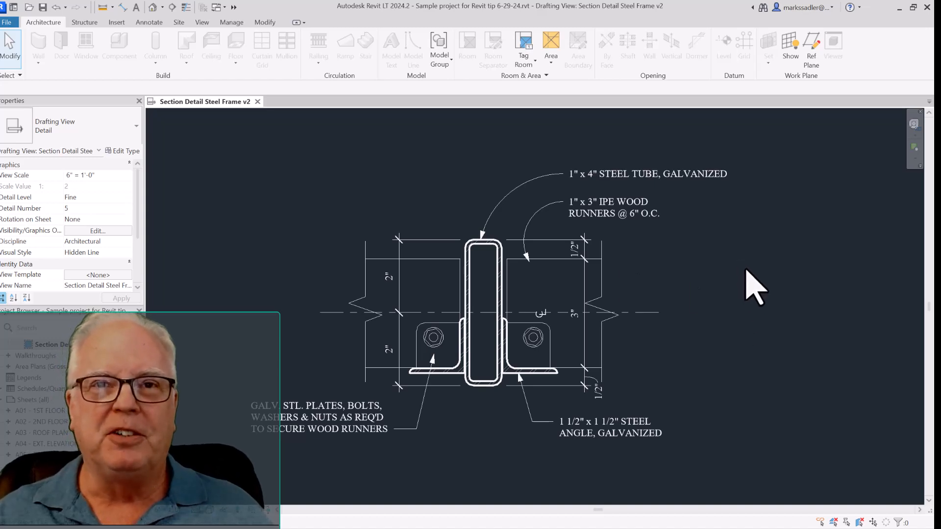
Select within the steel frame section detail on the dark canvas
left_click(484, 312)
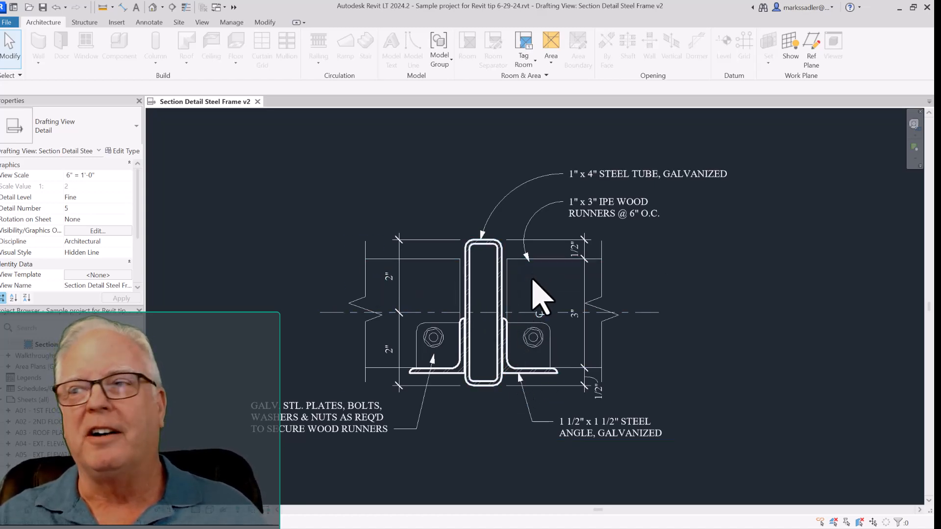
mouse_move(557, 271)
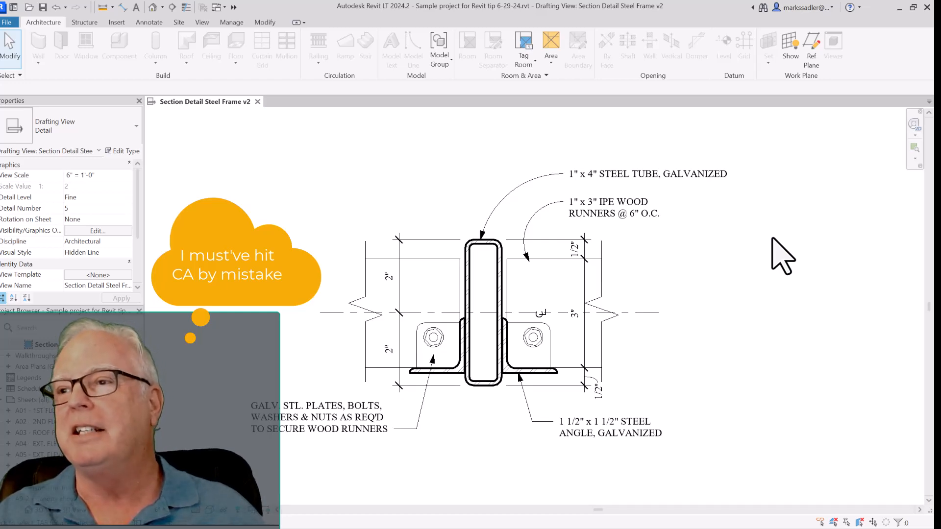
mouse_move(762, 249)
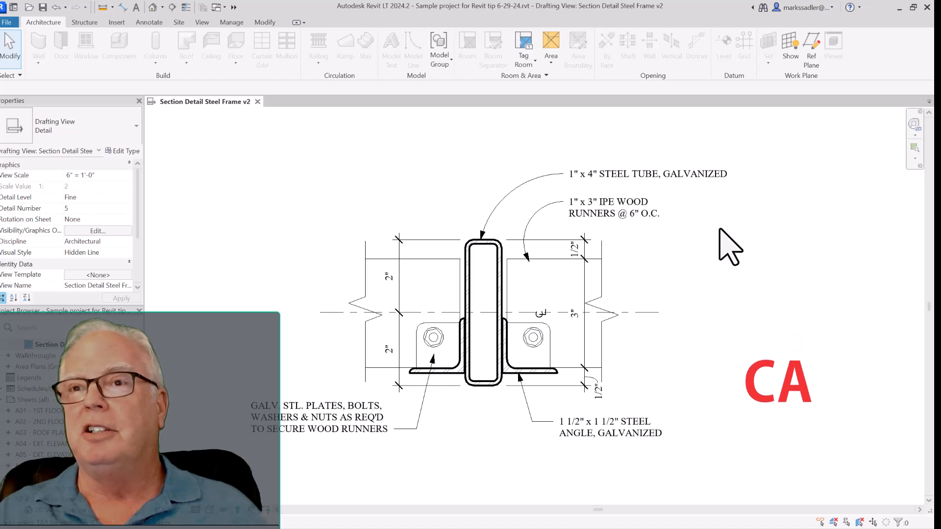
mouse_move(761, 214)
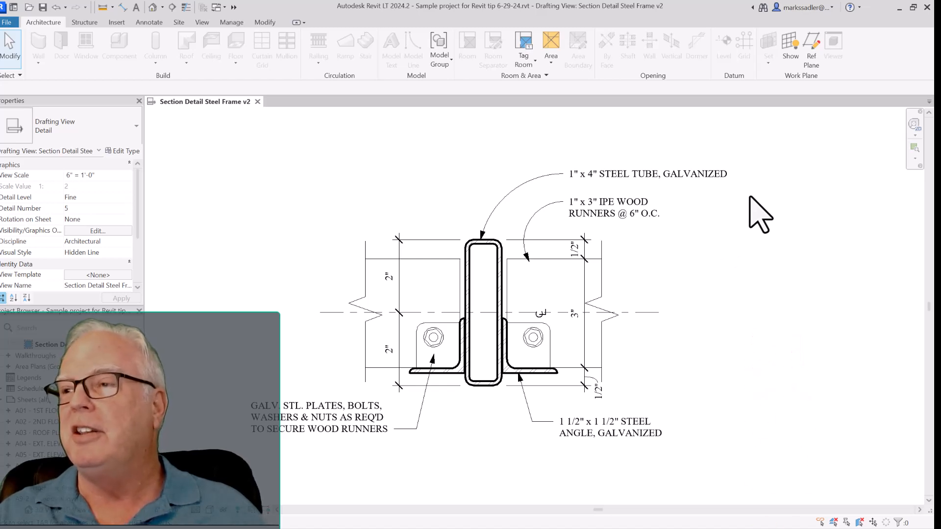
mouse_move(698, 271)
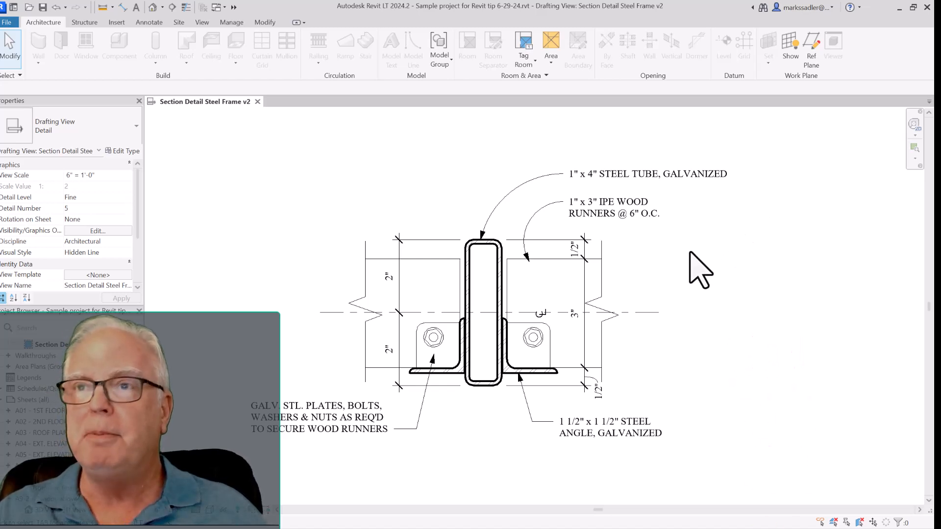
right_click(701, 268)
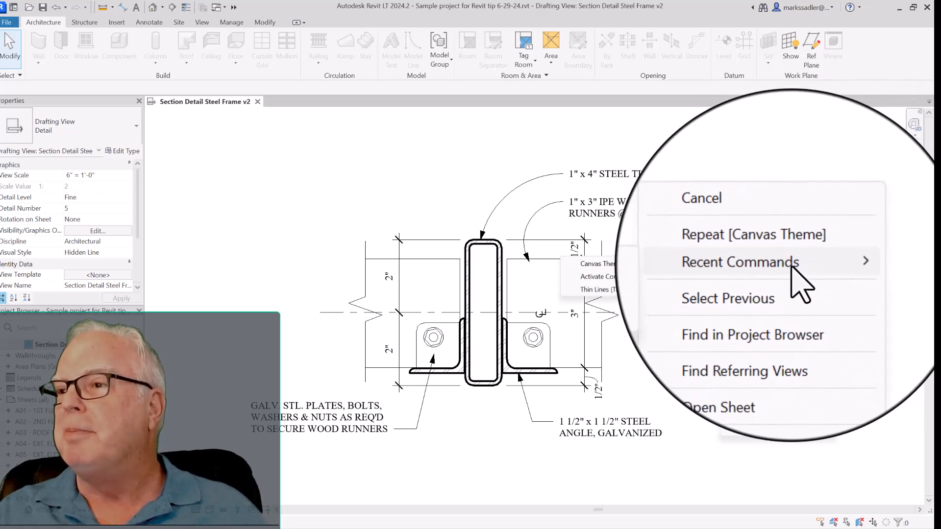
left_click(739, 263)
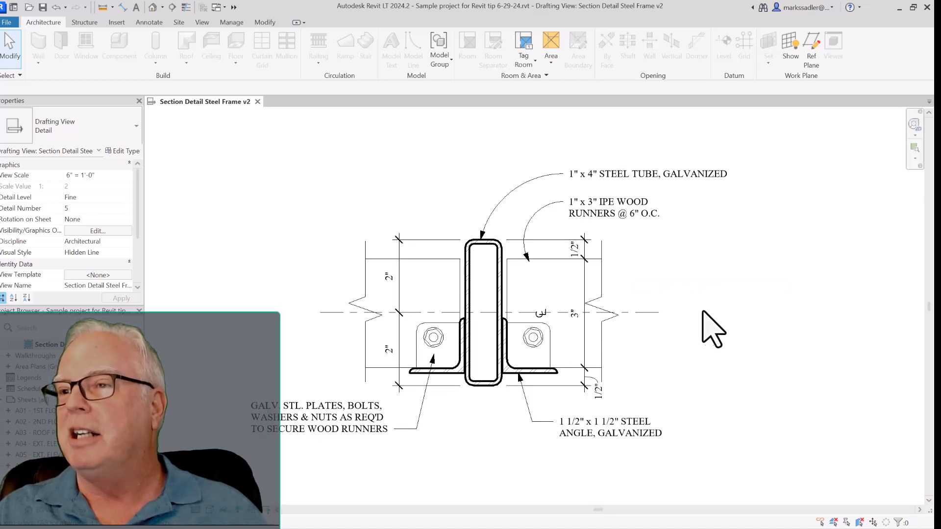
Switch the canvas theme back to a white background with black linework
left_click(124, 23)
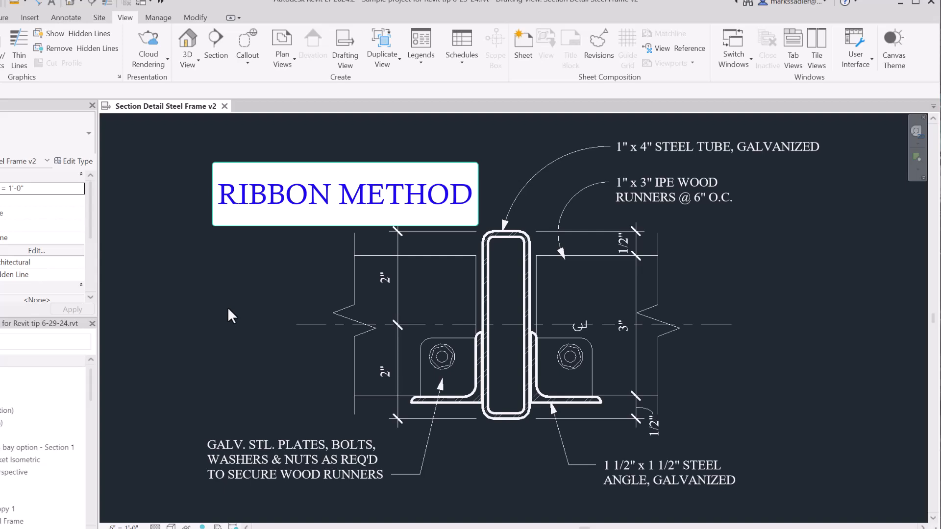
left_click(230, 307)
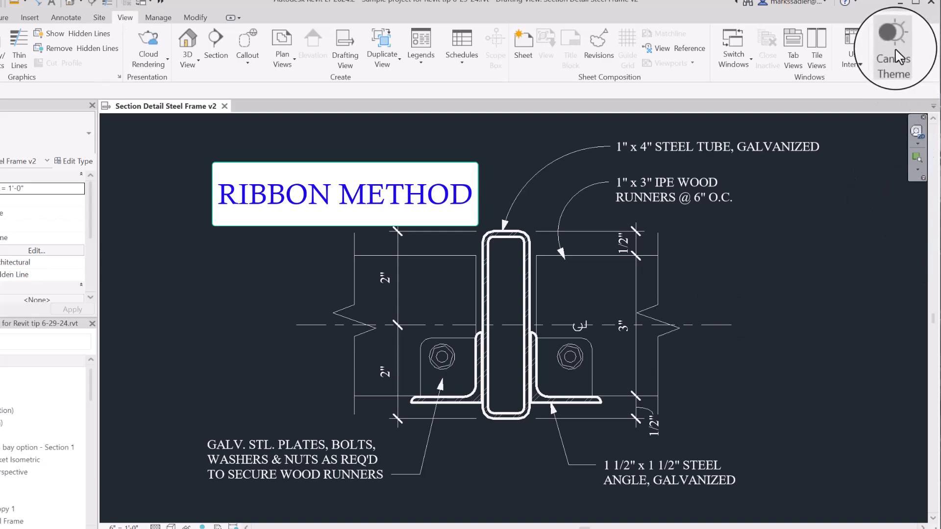
left_click(894, 45)
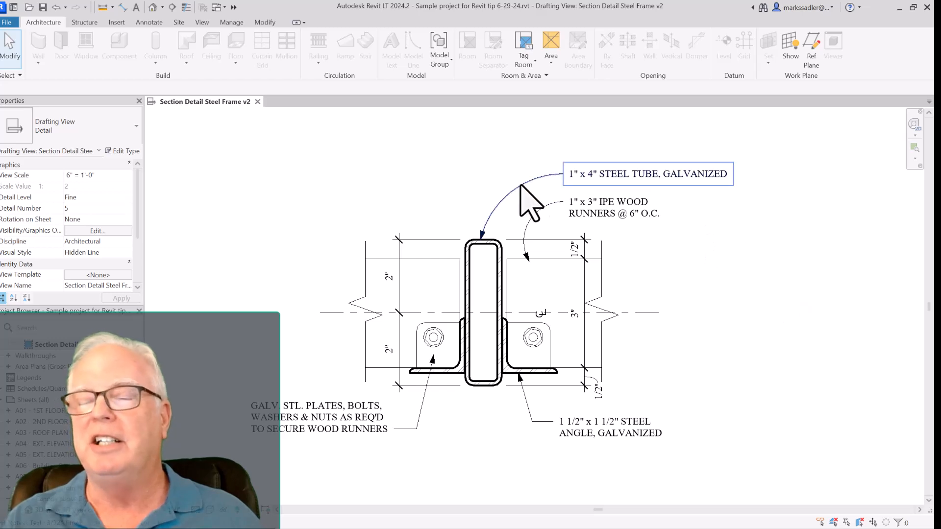
mouse_move(270, 223)
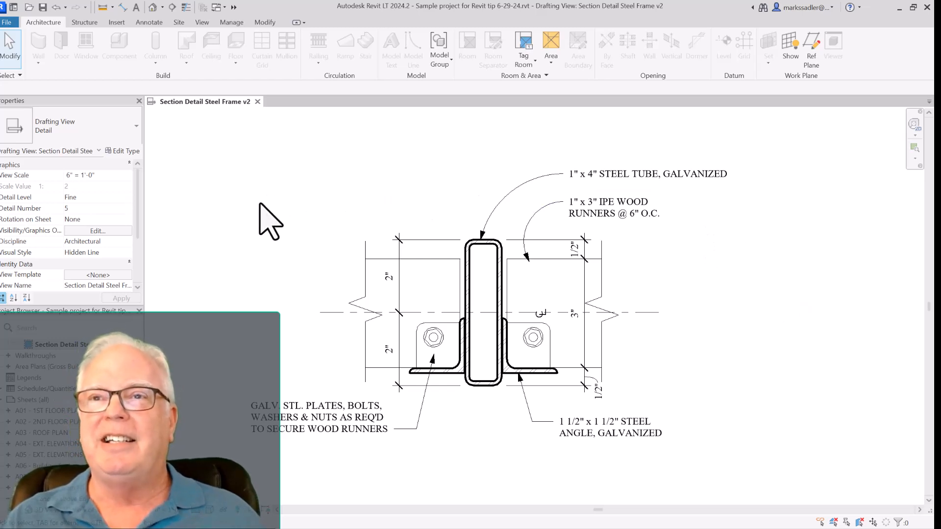
mouse_move(309, 223)
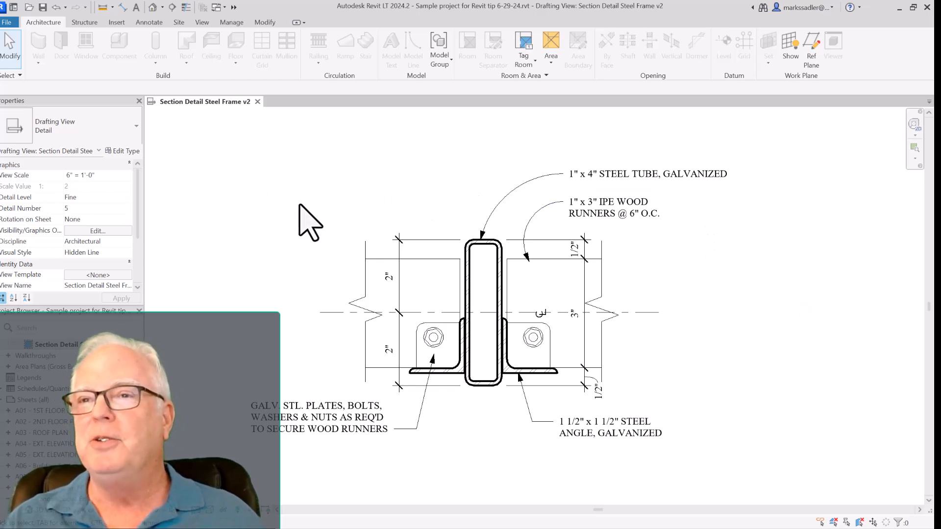
mouse_move(308, 228)
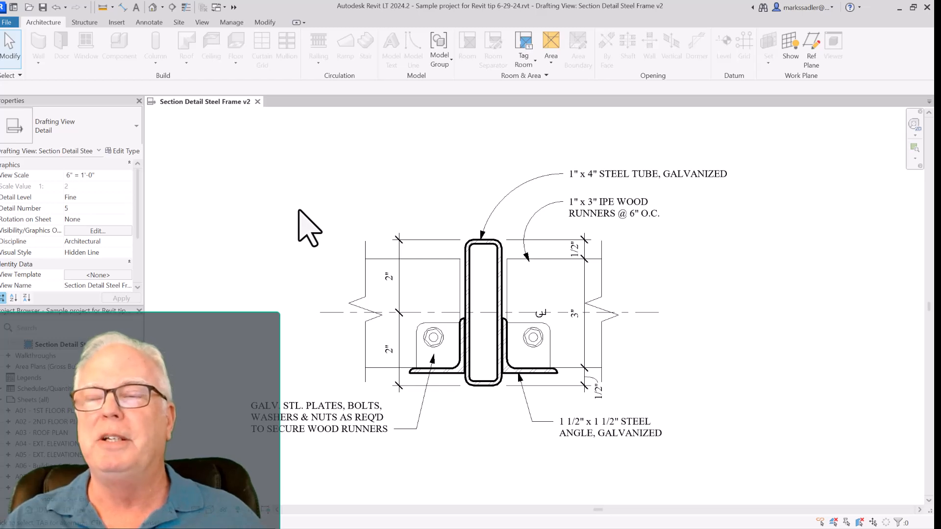
mouse_move(303, 231)
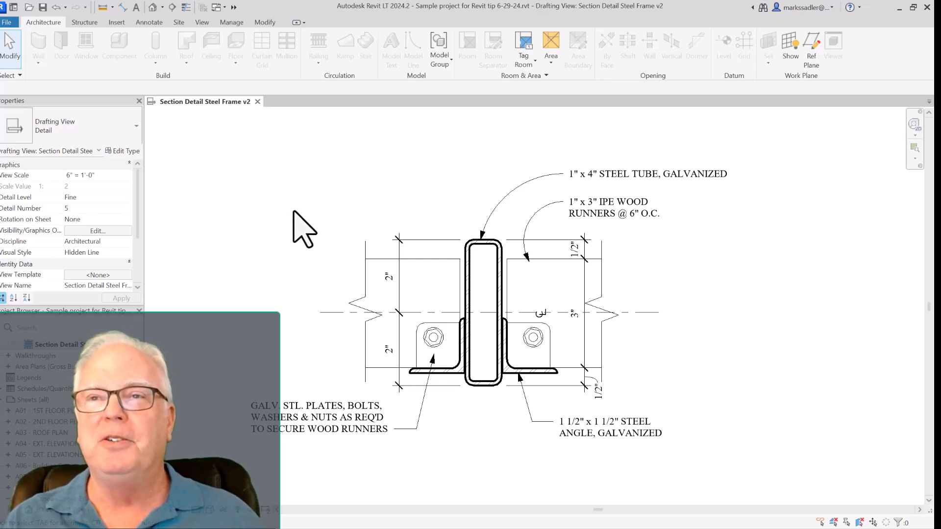
mouse_move(302, 234)
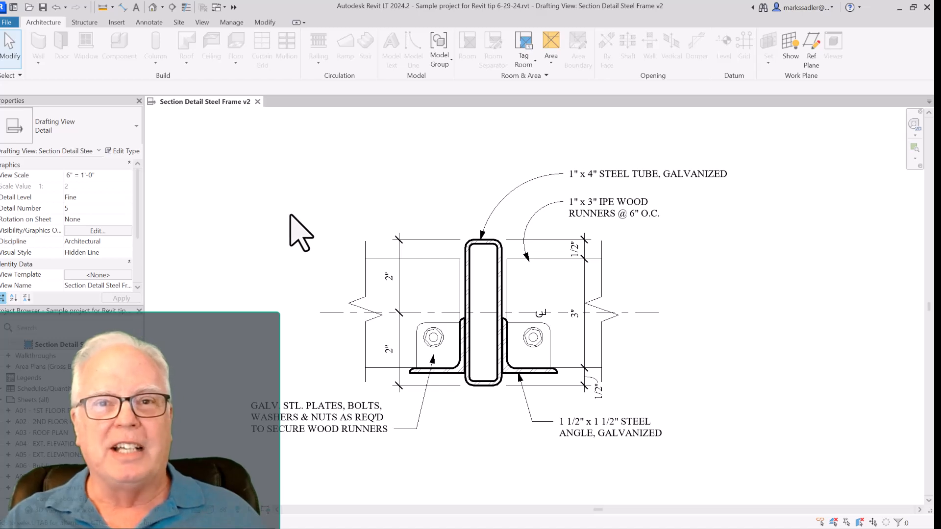
mouse_move(298, 226)
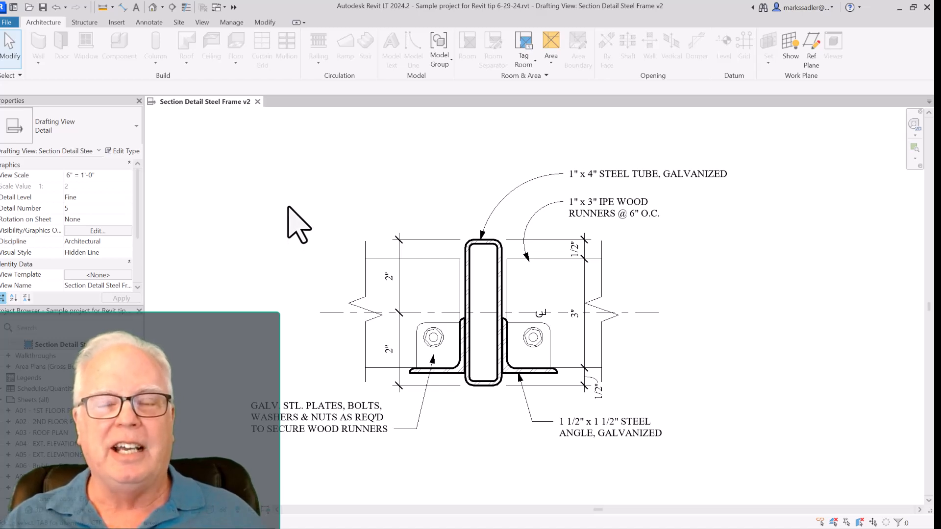